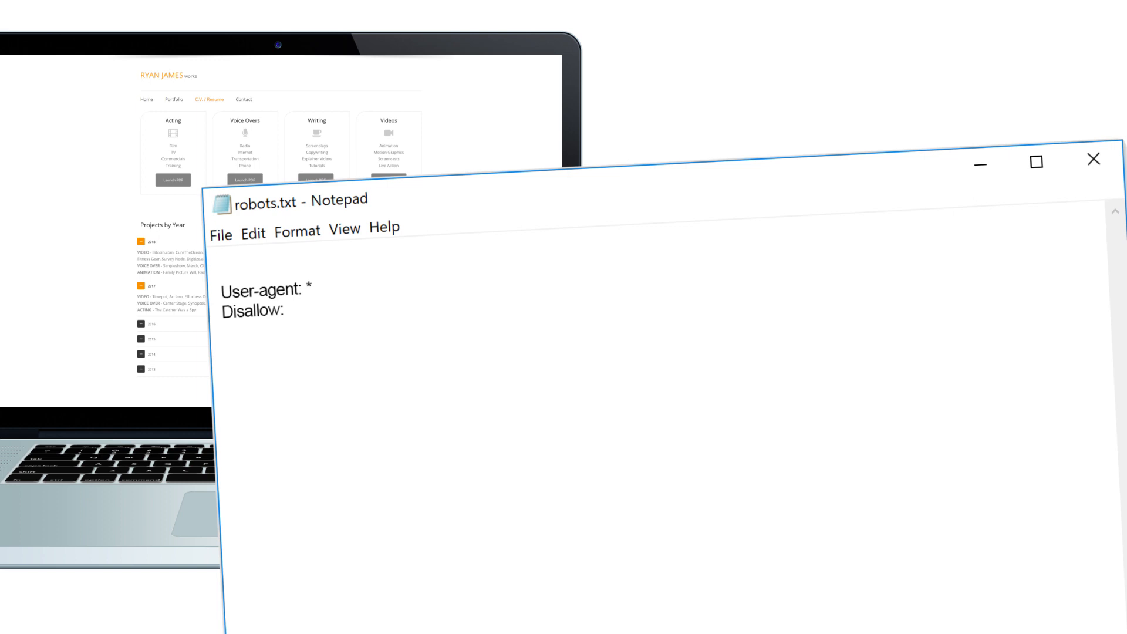
{"action": "type", "text": "/images"}
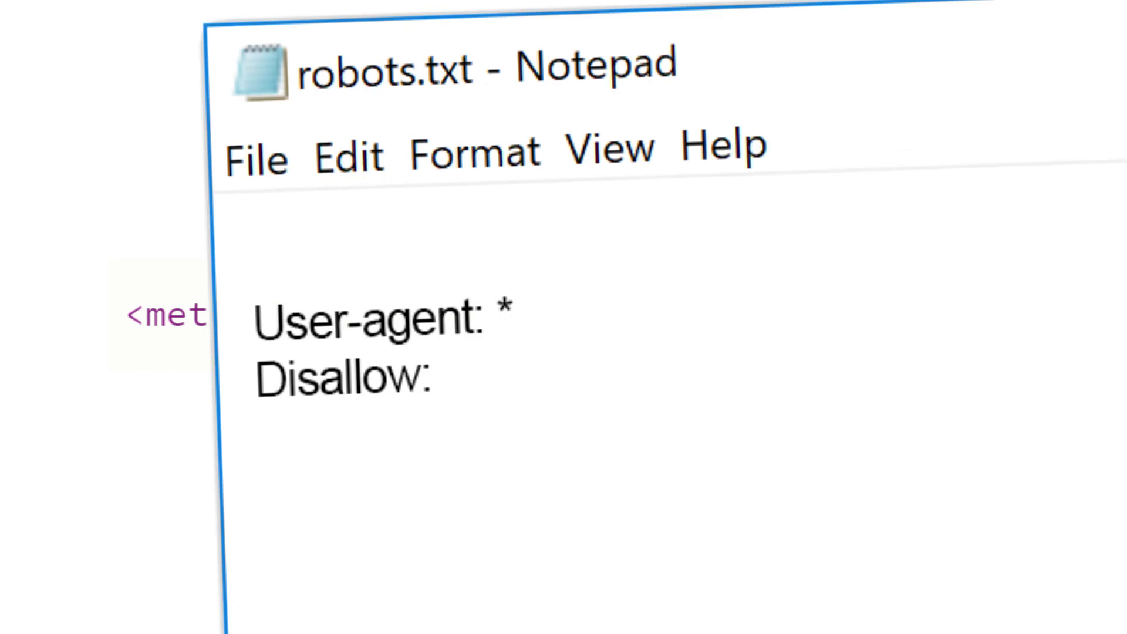
{"action": "type", "text": "/images"}
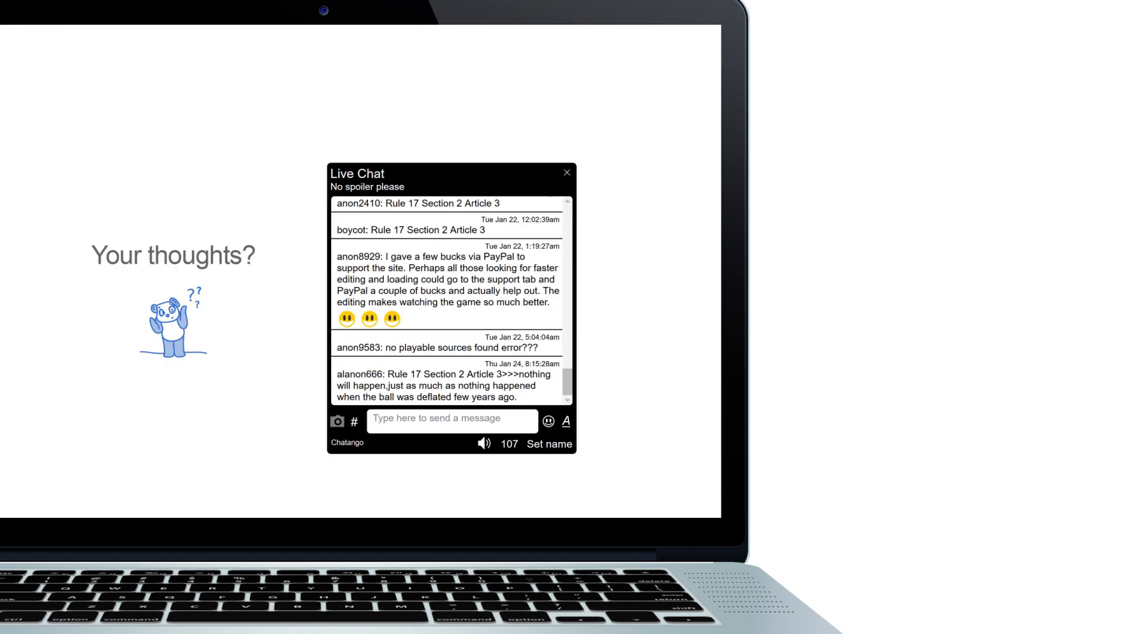
{"action": "scroll", "scroll_direction": "down", "scroll_amount": 3}
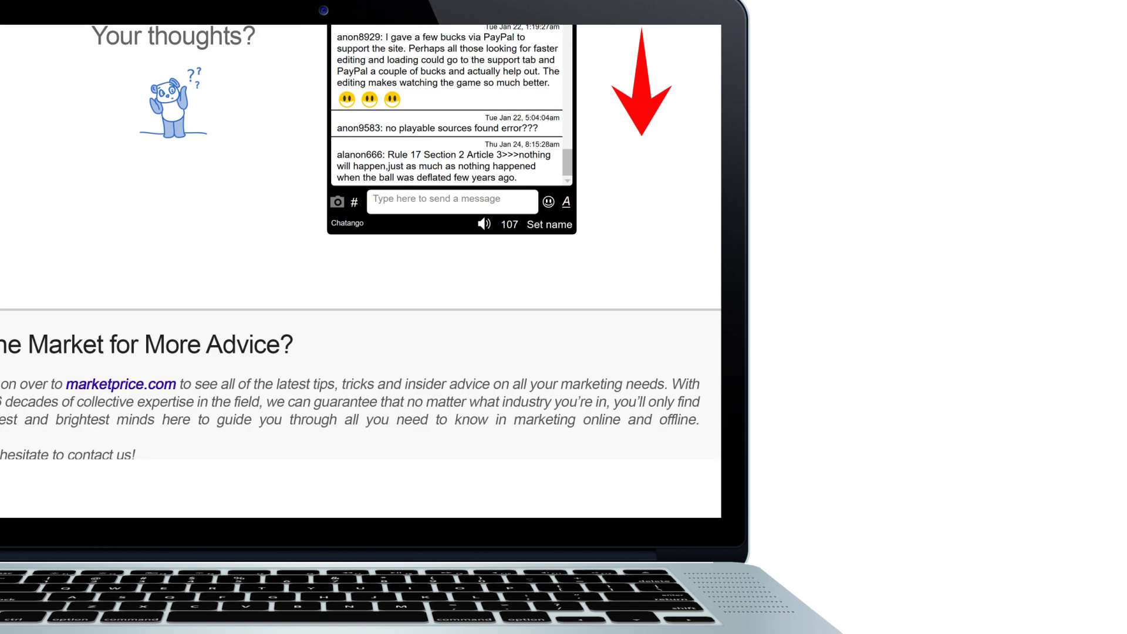
{"action": "scroll", "scroll_direction": "down", "scroll_amount": 3}
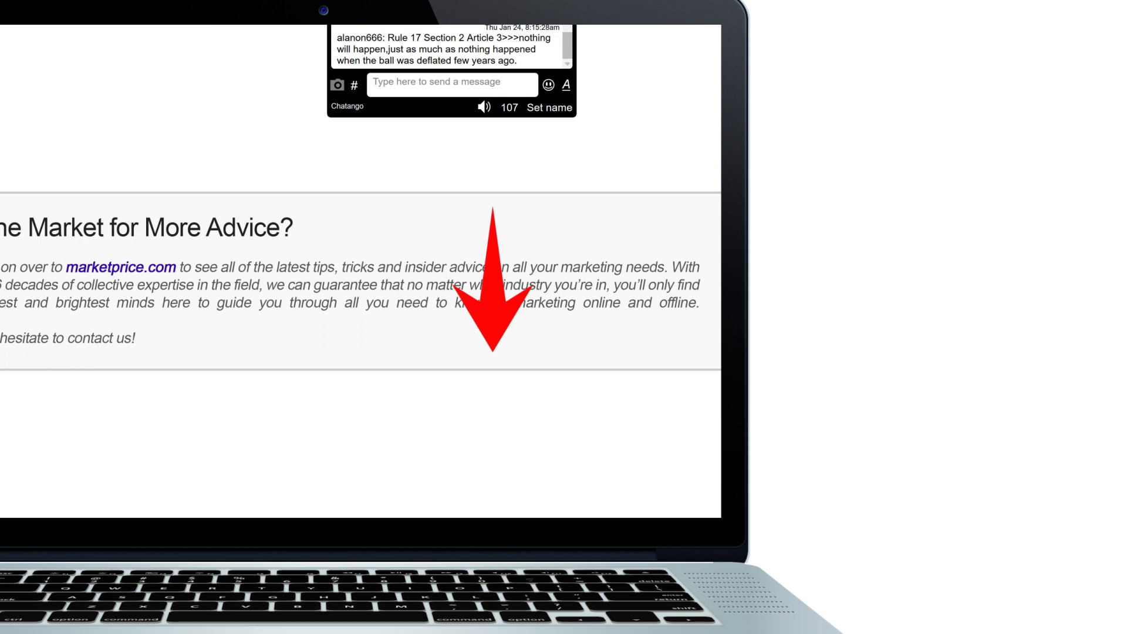
{"action": "scroll", "scroll_direction": "down", "scroll_amount": 3}
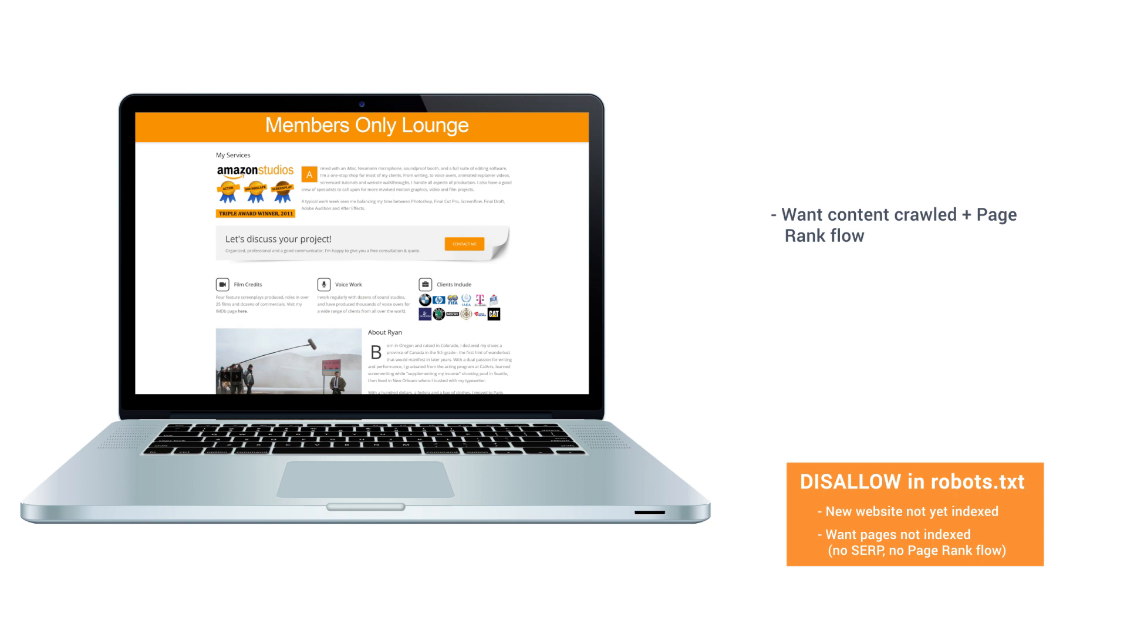
{"action": "type", "text": "Not show up in SERP"}
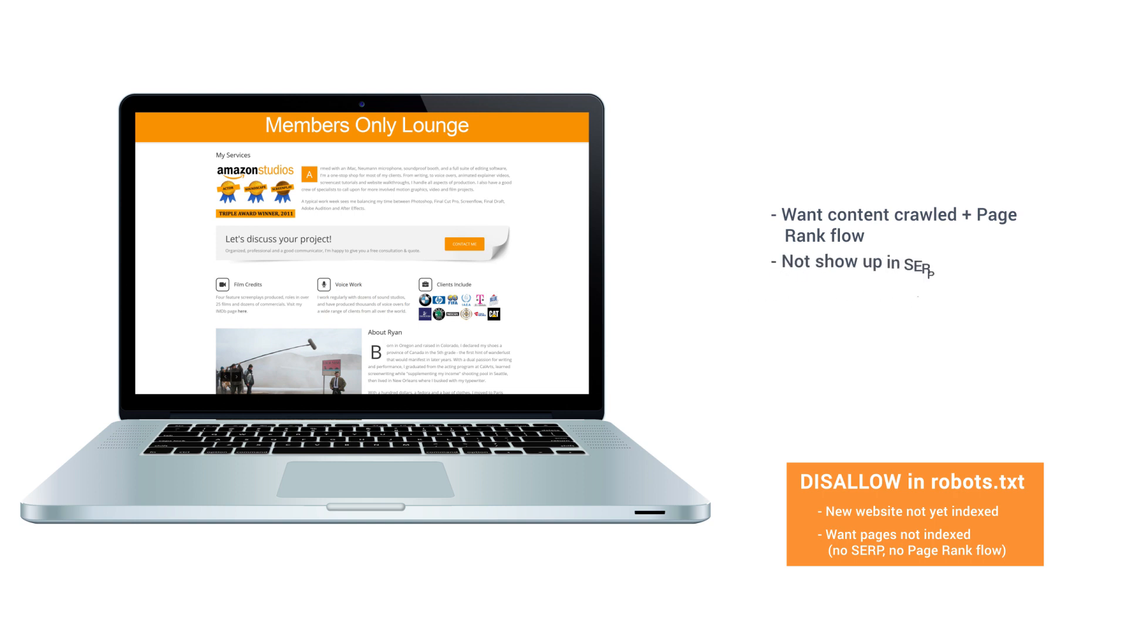